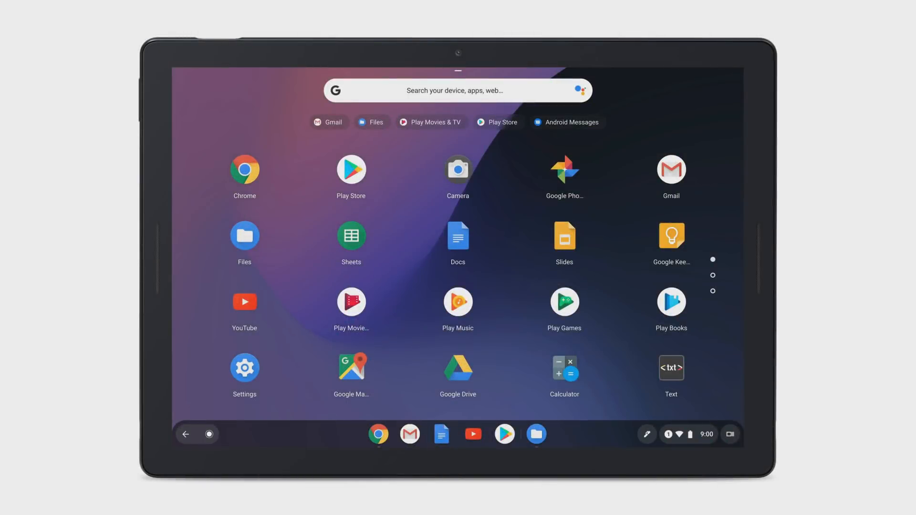
# Launch the Files app from the Chrome OS launcher, landing on My files
pyautogui.click(244, 237)
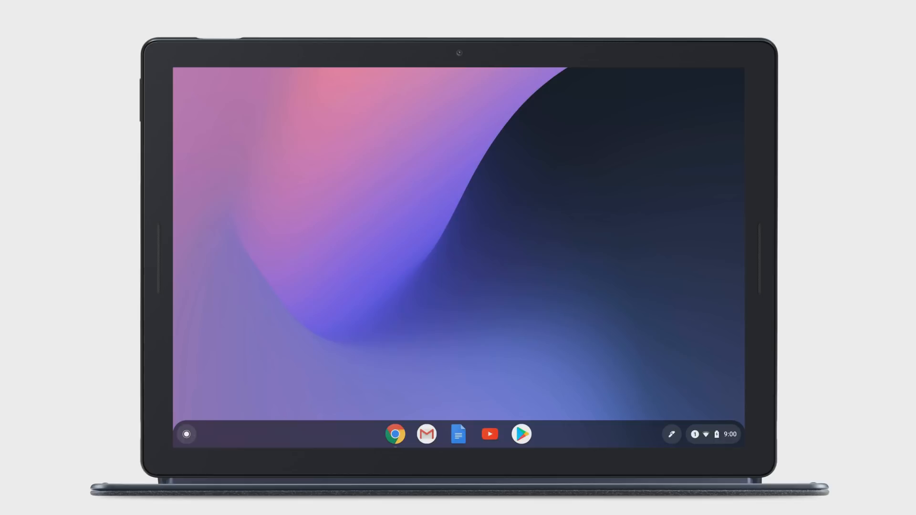
pyautogui.click(186, 435)
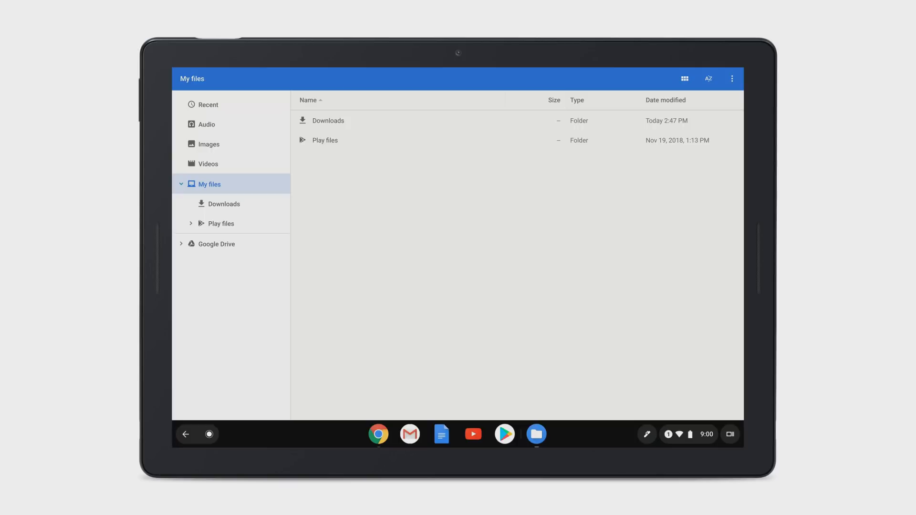
# Go into the Downloads folder and bring up Beach.jpg among the JPEG images
pyautogui.click(224, 204)
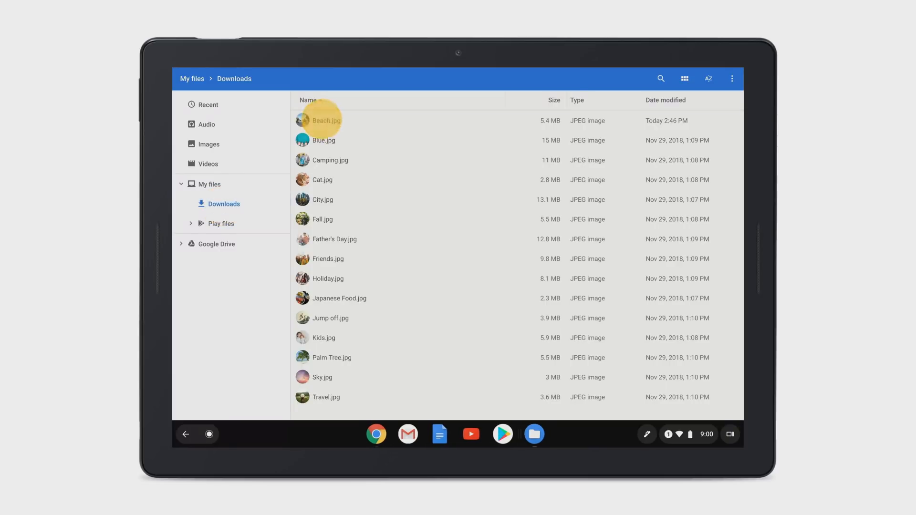
pyautogui.doubleClick(327, 120)
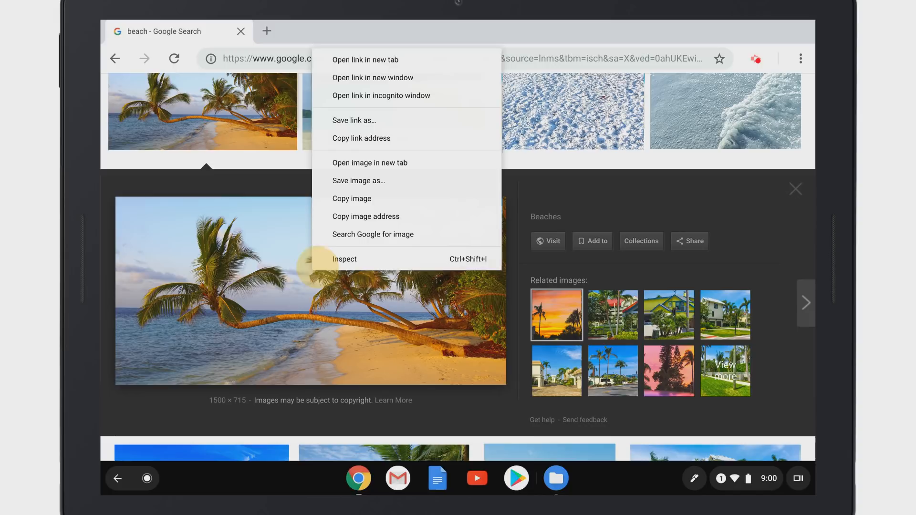
pyautogui.moveTo(358, 181)
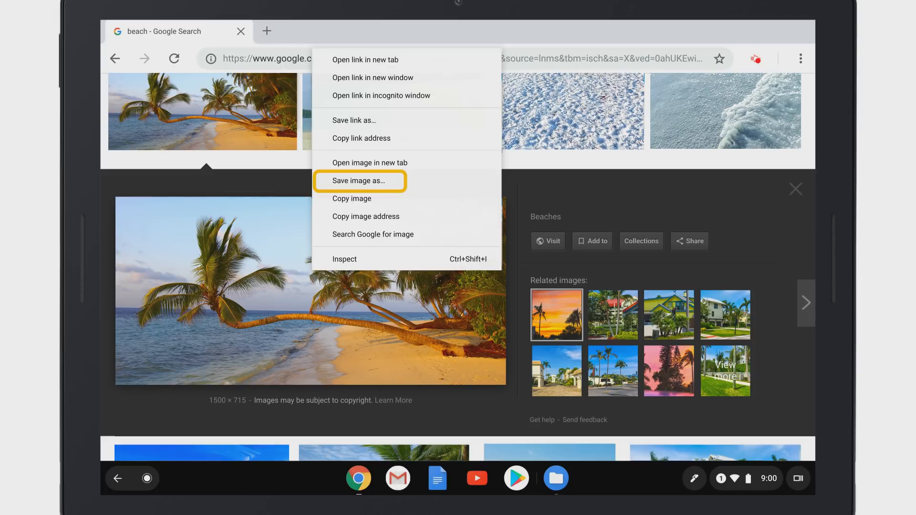
# Save the searched beach photo into Downloads under the name Beach.jpg
pyautogui.click(357, 180)
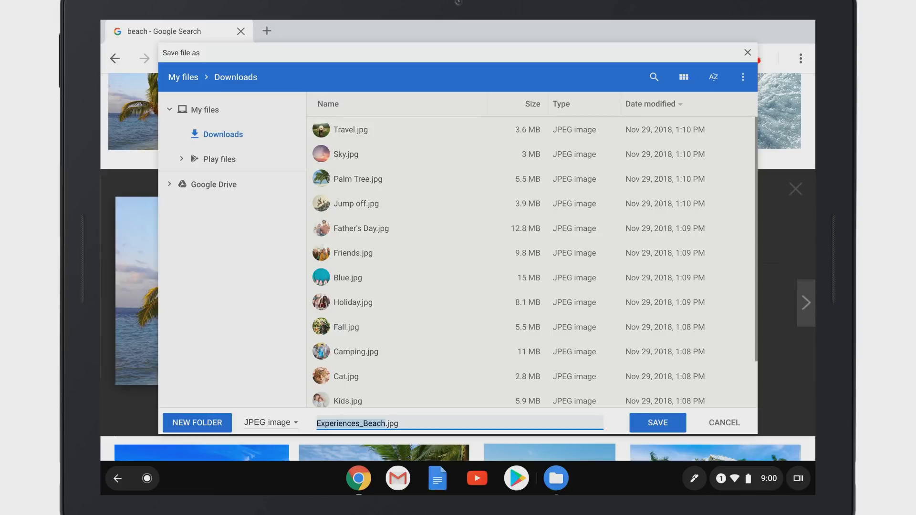
pyautogui.click(456, 422)
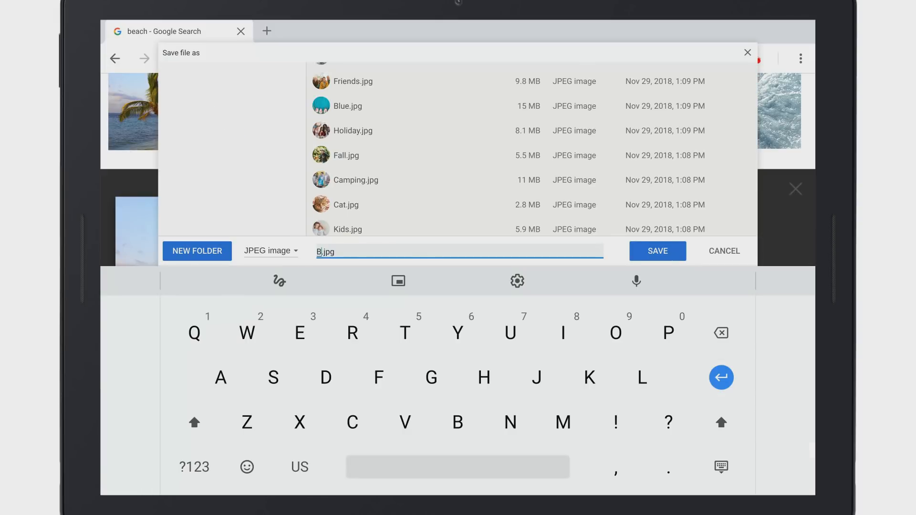
pyautogui.write('each')
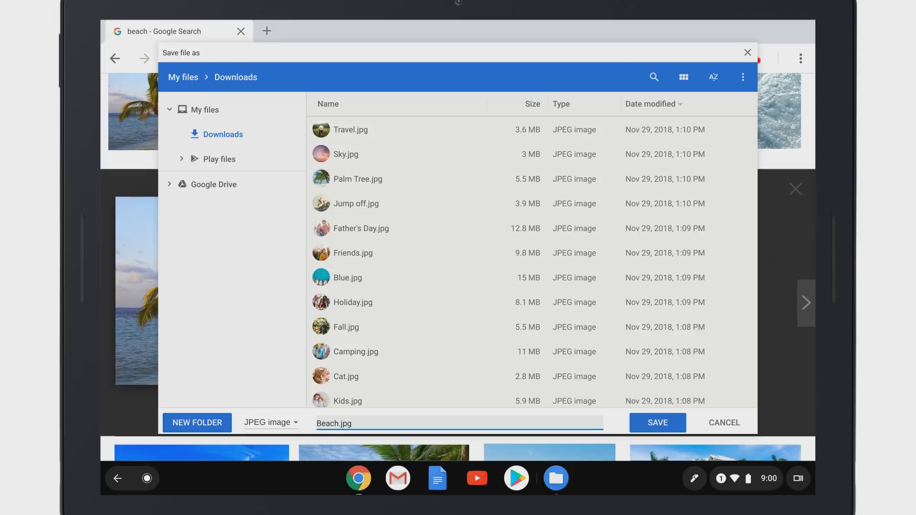
pyautogui.click(657, 422)
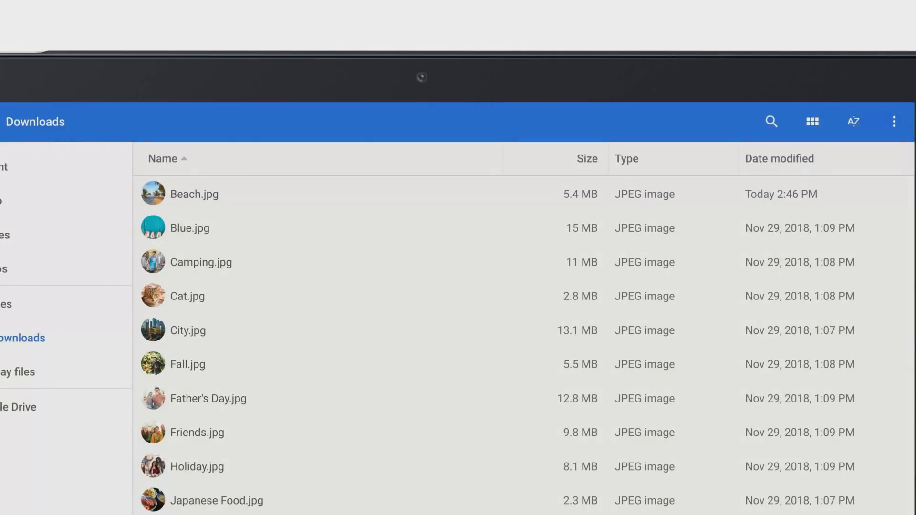
# Rename Beach.jpg in Downloads to Tree.jpg via the more-actions menu
pyautogui.click(153, 193)
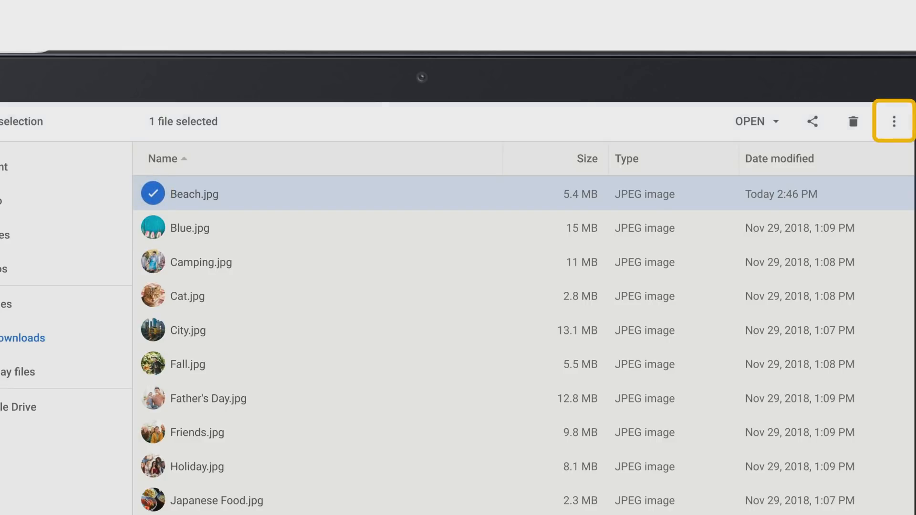
pyautogui.click(895, 121)
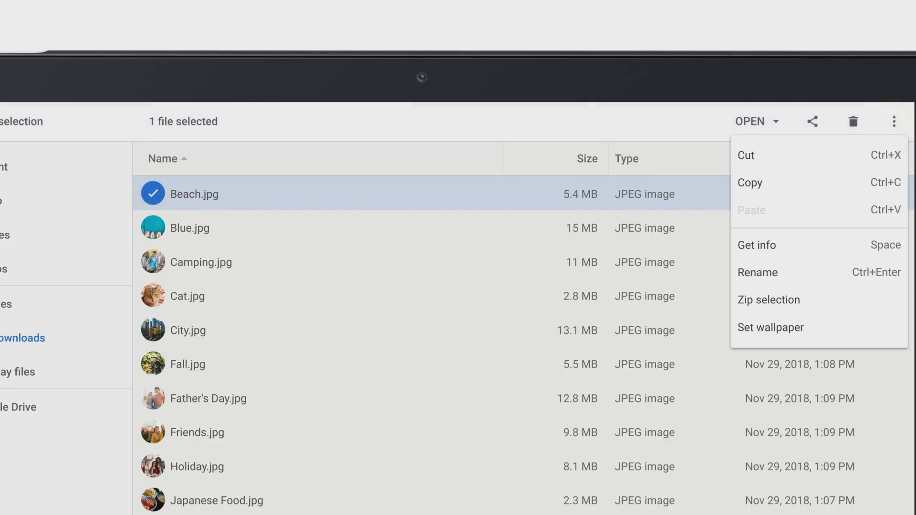
pyautogui.click(758, 272)
pyautogui.write('Tree')
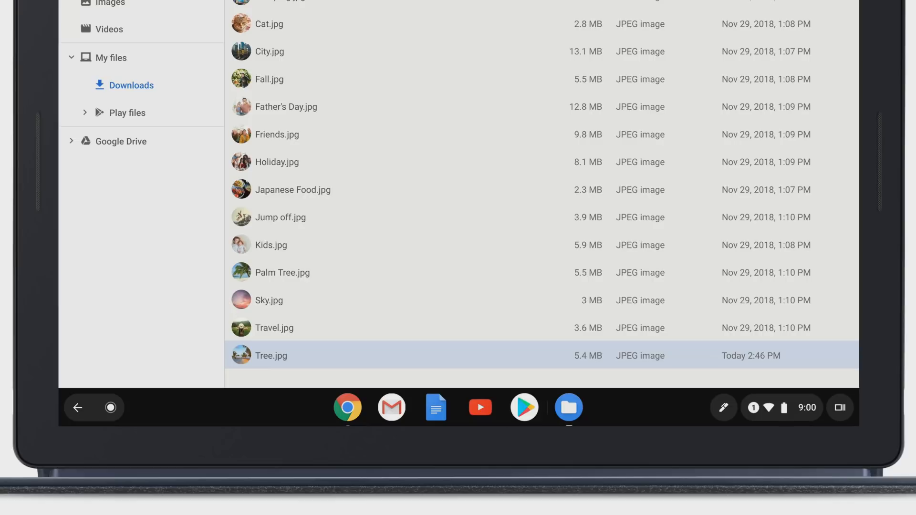
pyautogui.rightClick(270, 355)
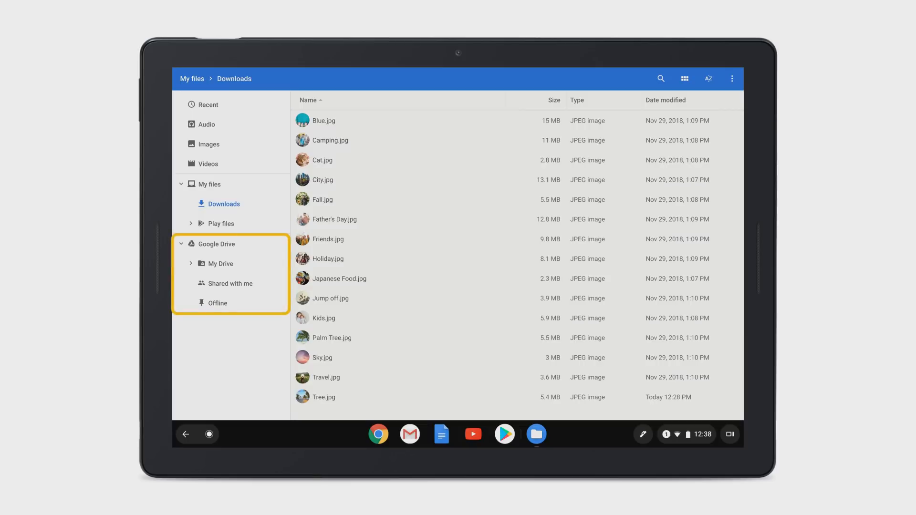
pyautogui.click(323, 397)
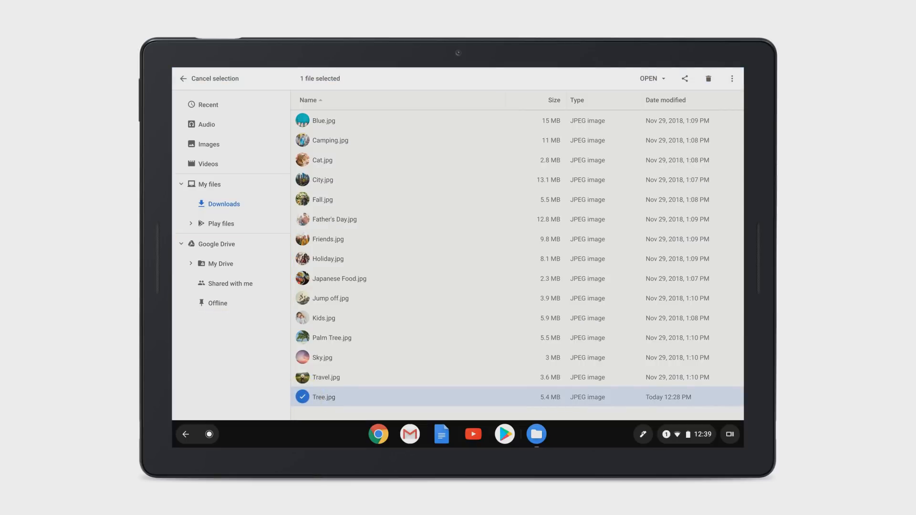
pyautogui.moveTo(323, 397); pyautogui.dragTo(275, 277)
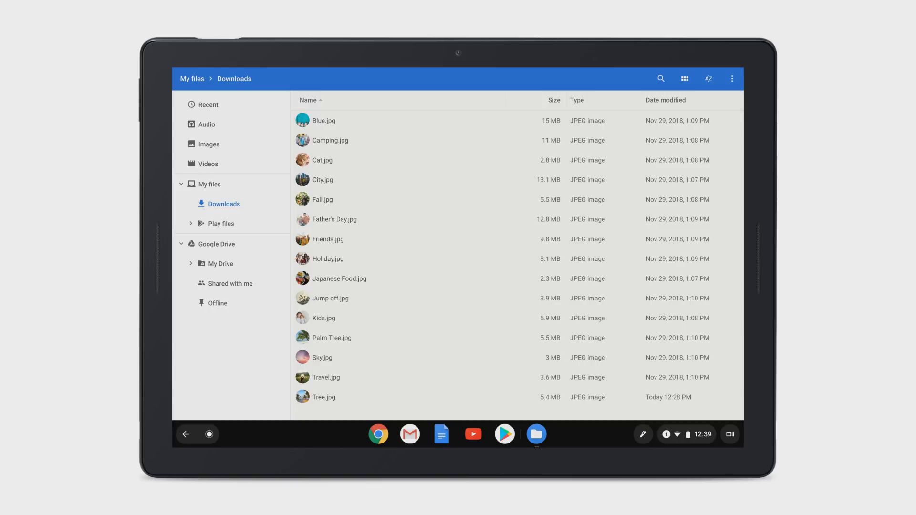
# Delete Tree.jpg from Downloads and confirm the deletion
pyautogui.click(324, 397)
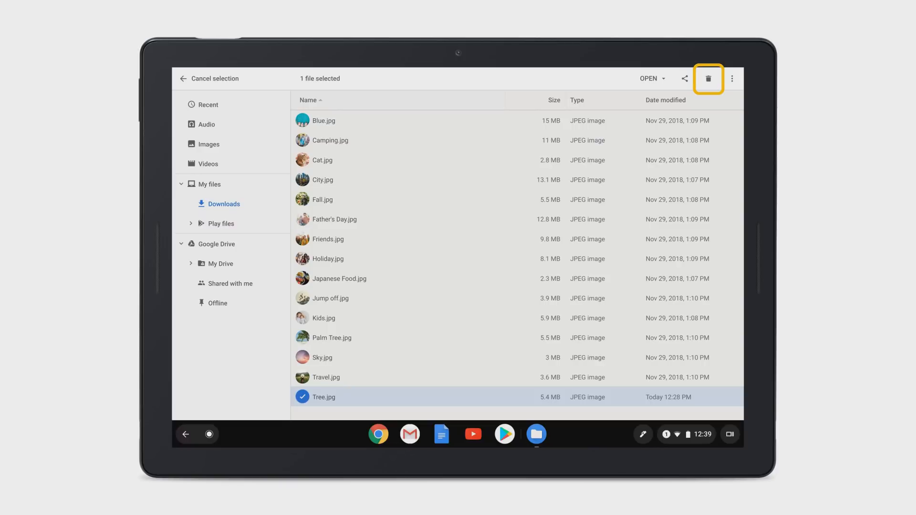
pyautogui.click(707, 78)
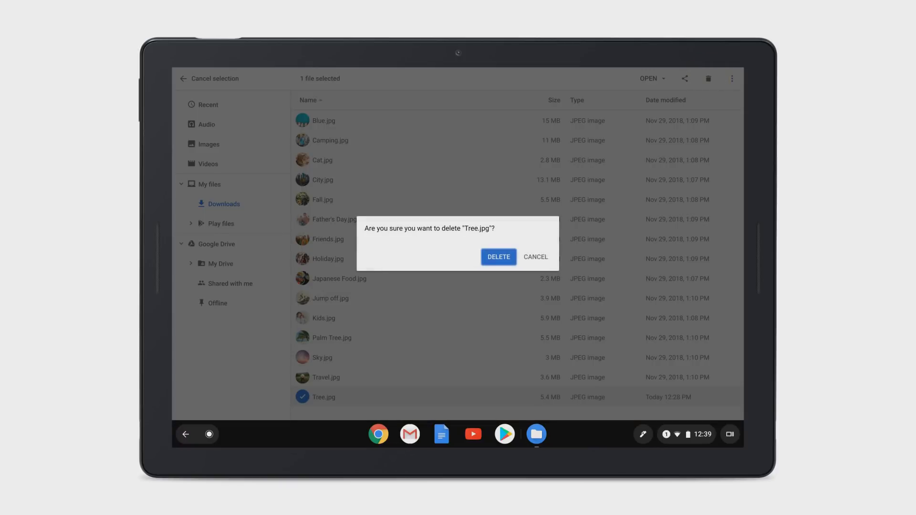
pyautogui.click(498, 256)
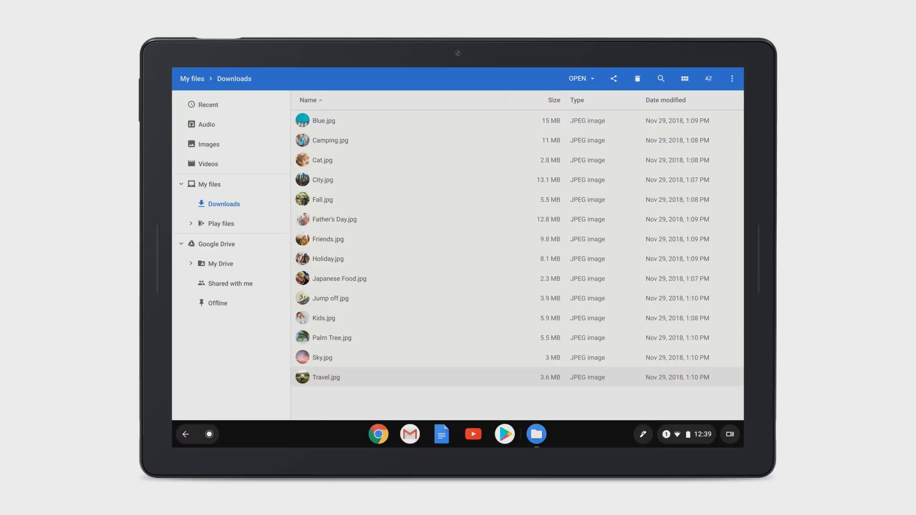